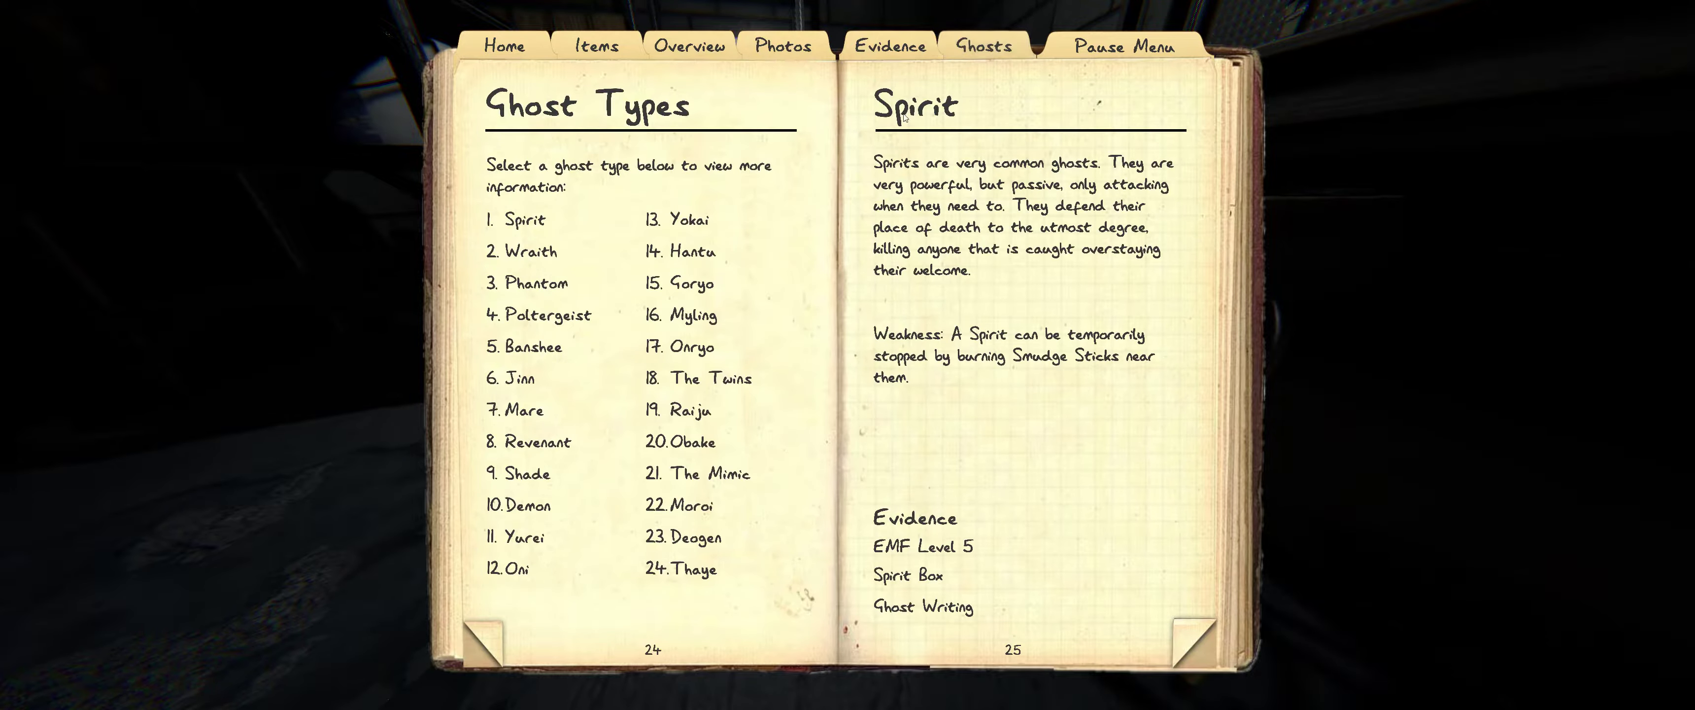
# - View the Spirit entry in the journal's Ghosts list
pyautogui.click(890, 45)
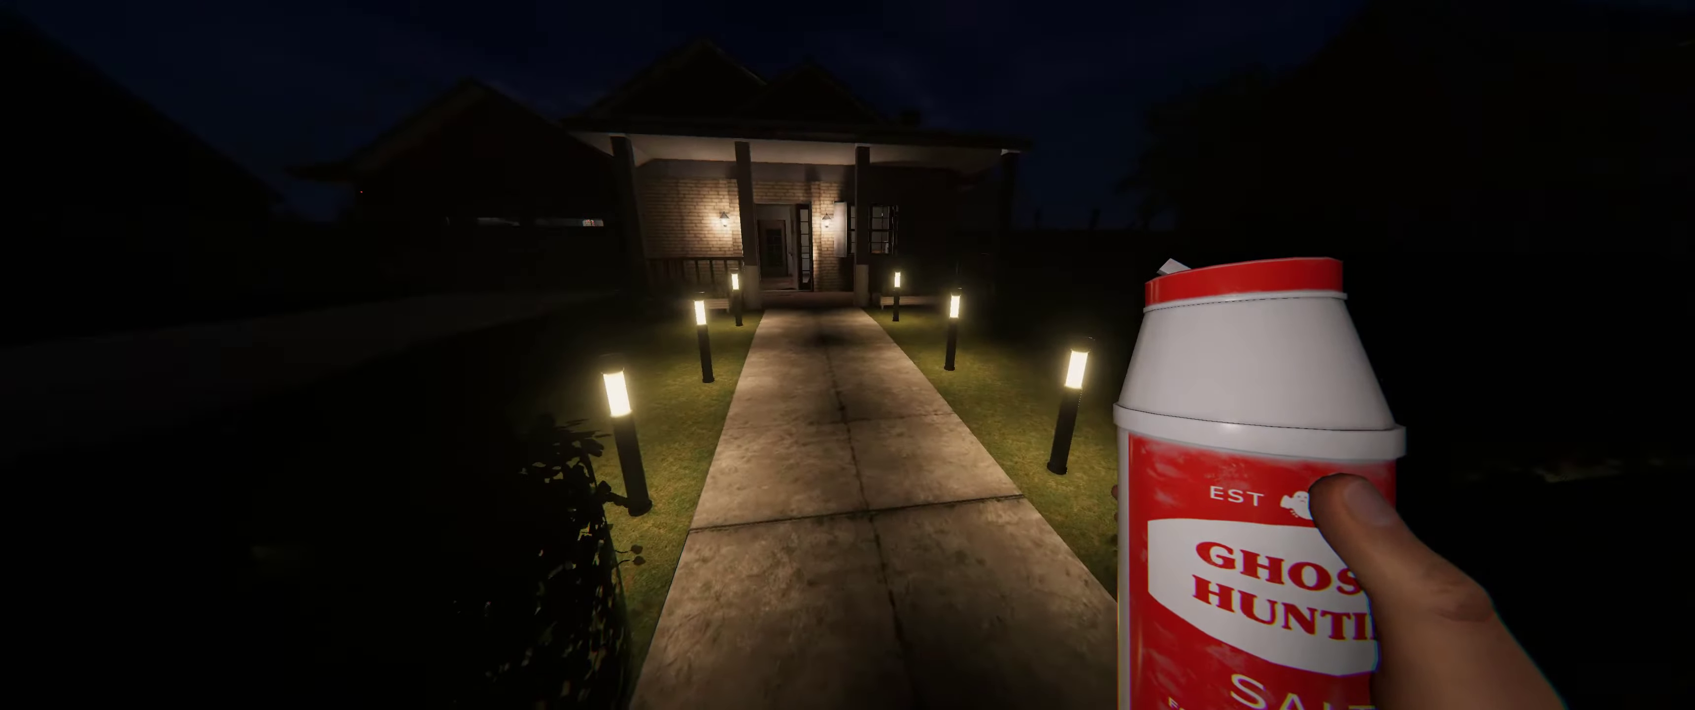
pyautogui.moveTo(848, 355)
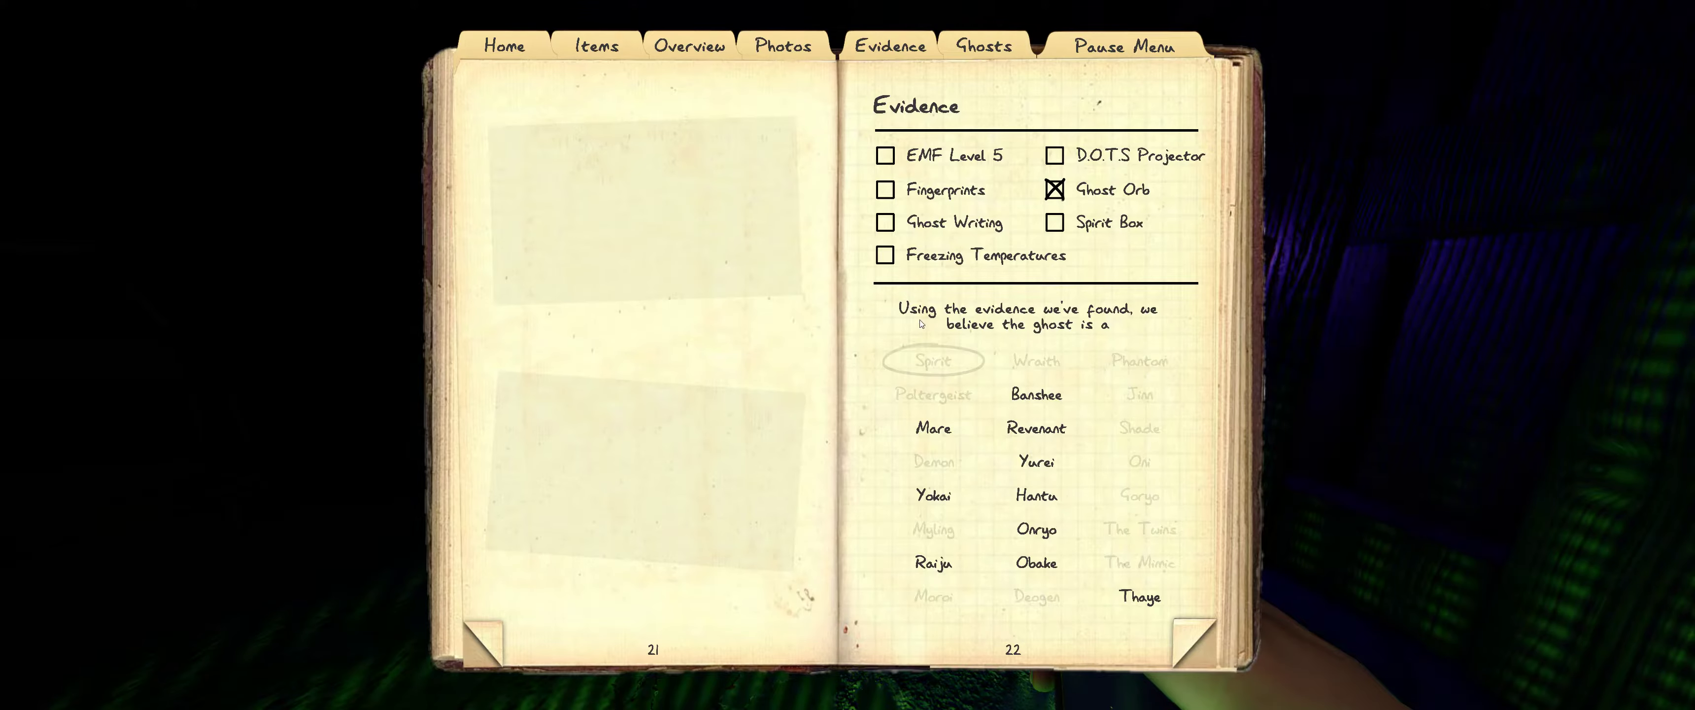
pyautogui.click(884, 189)
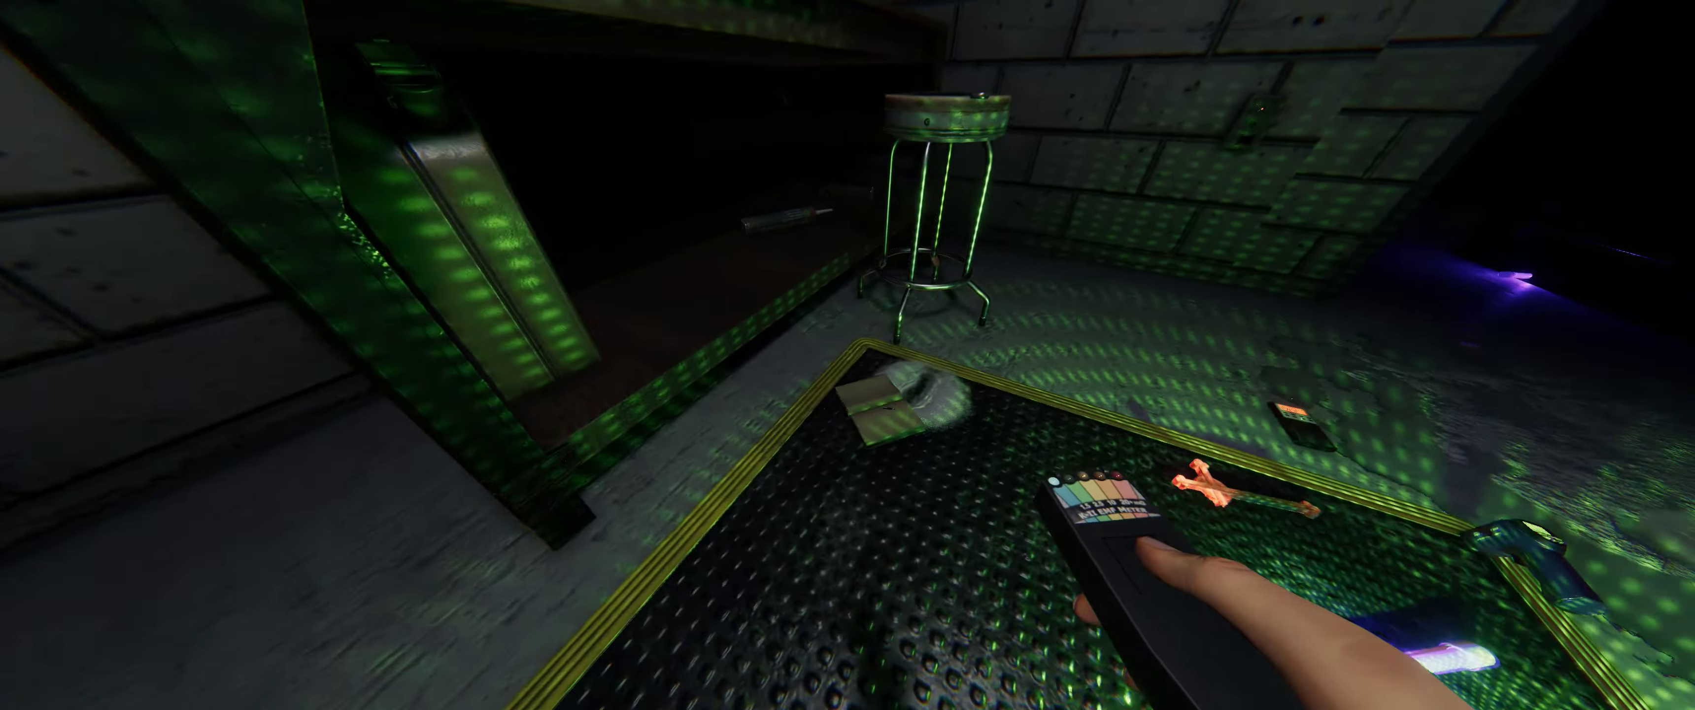
# - Rule out D.O.T.S Projector, Ghost Writing and Spirit Box in the journal's Evidence page
pyautogui.press('j')
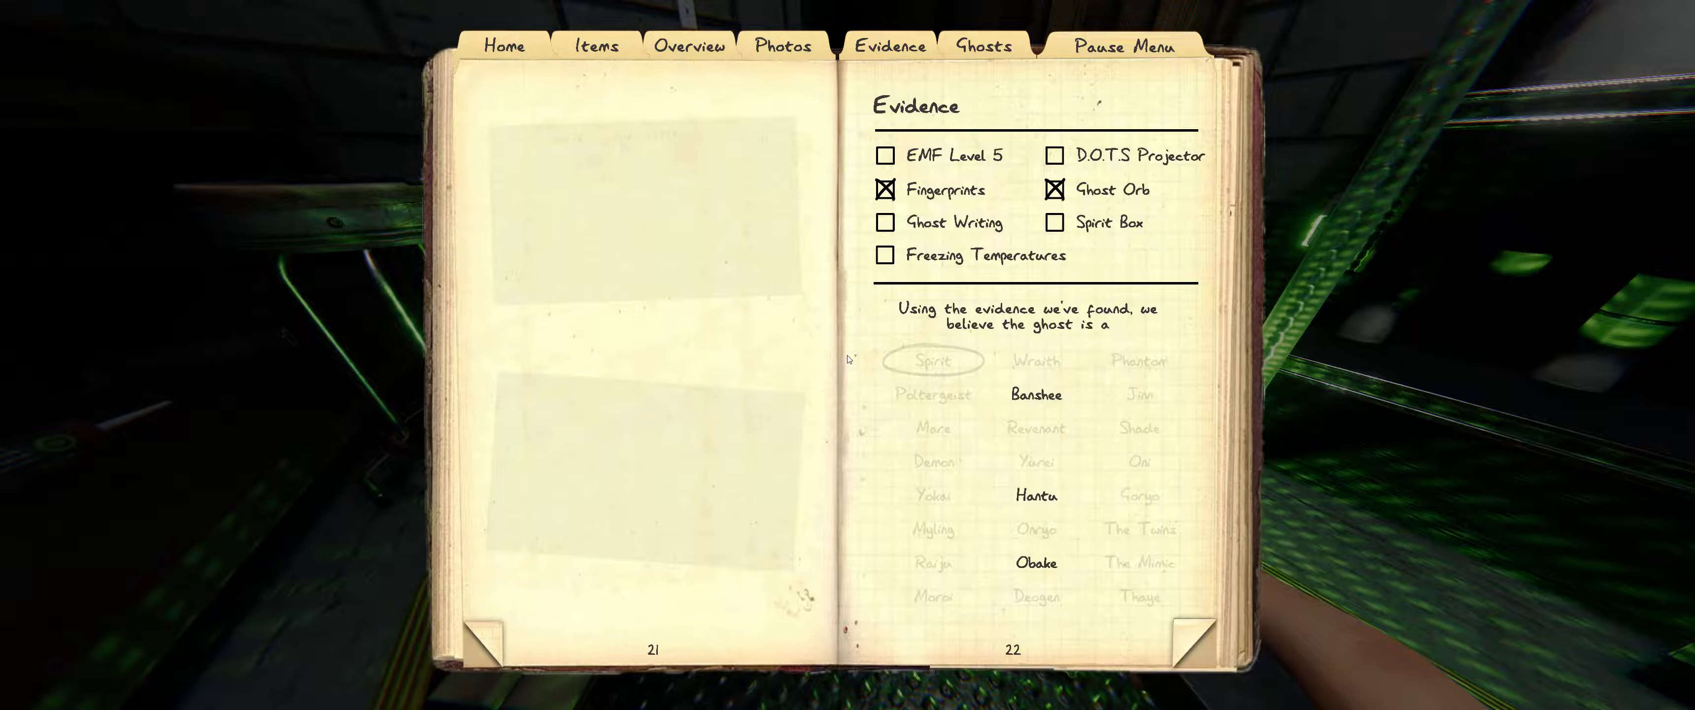
pyautogui.click(1123, 155)
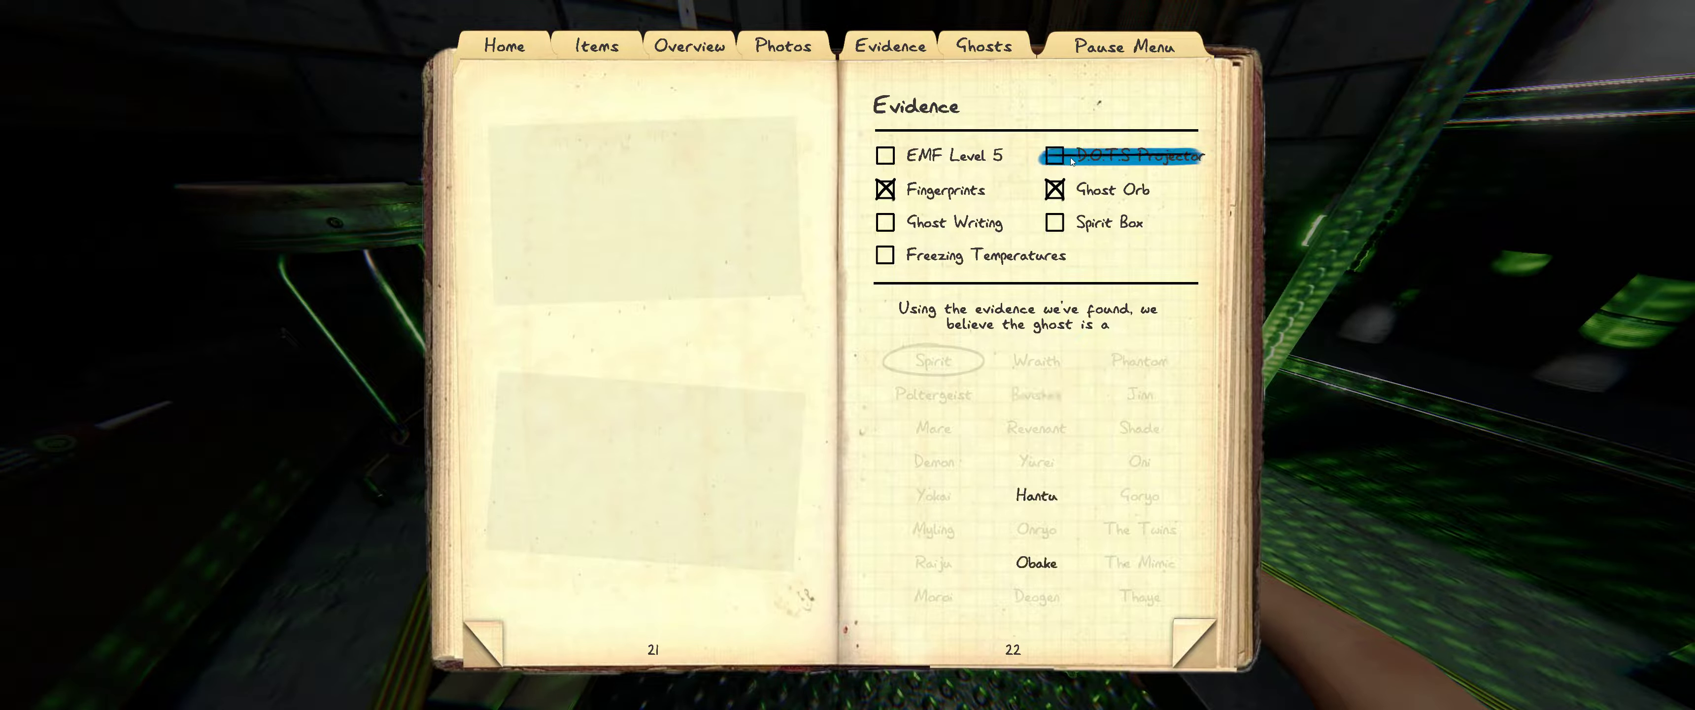
pyautogui.click(885, 222)
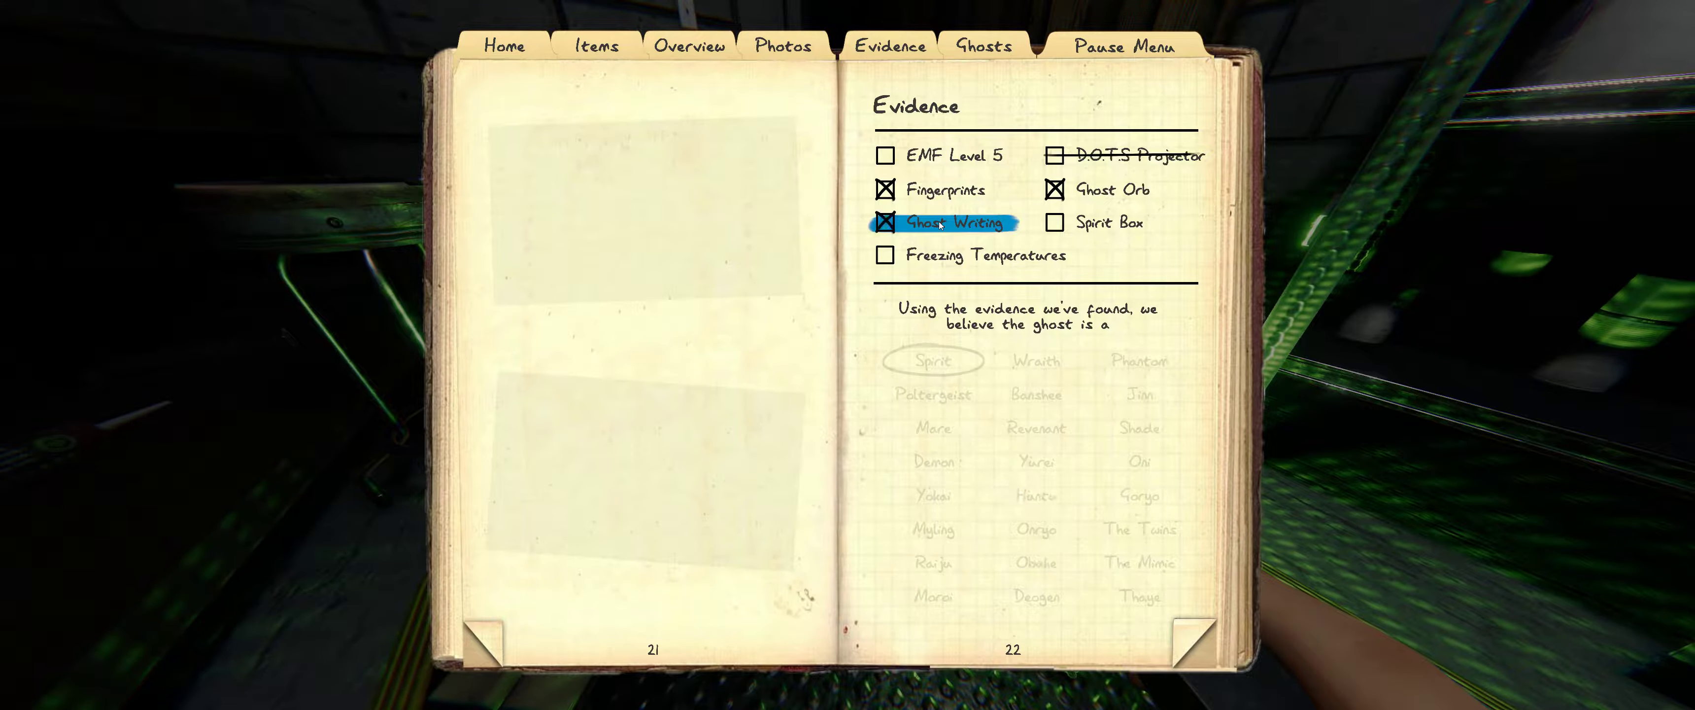
pyautogui.click(885, 255)
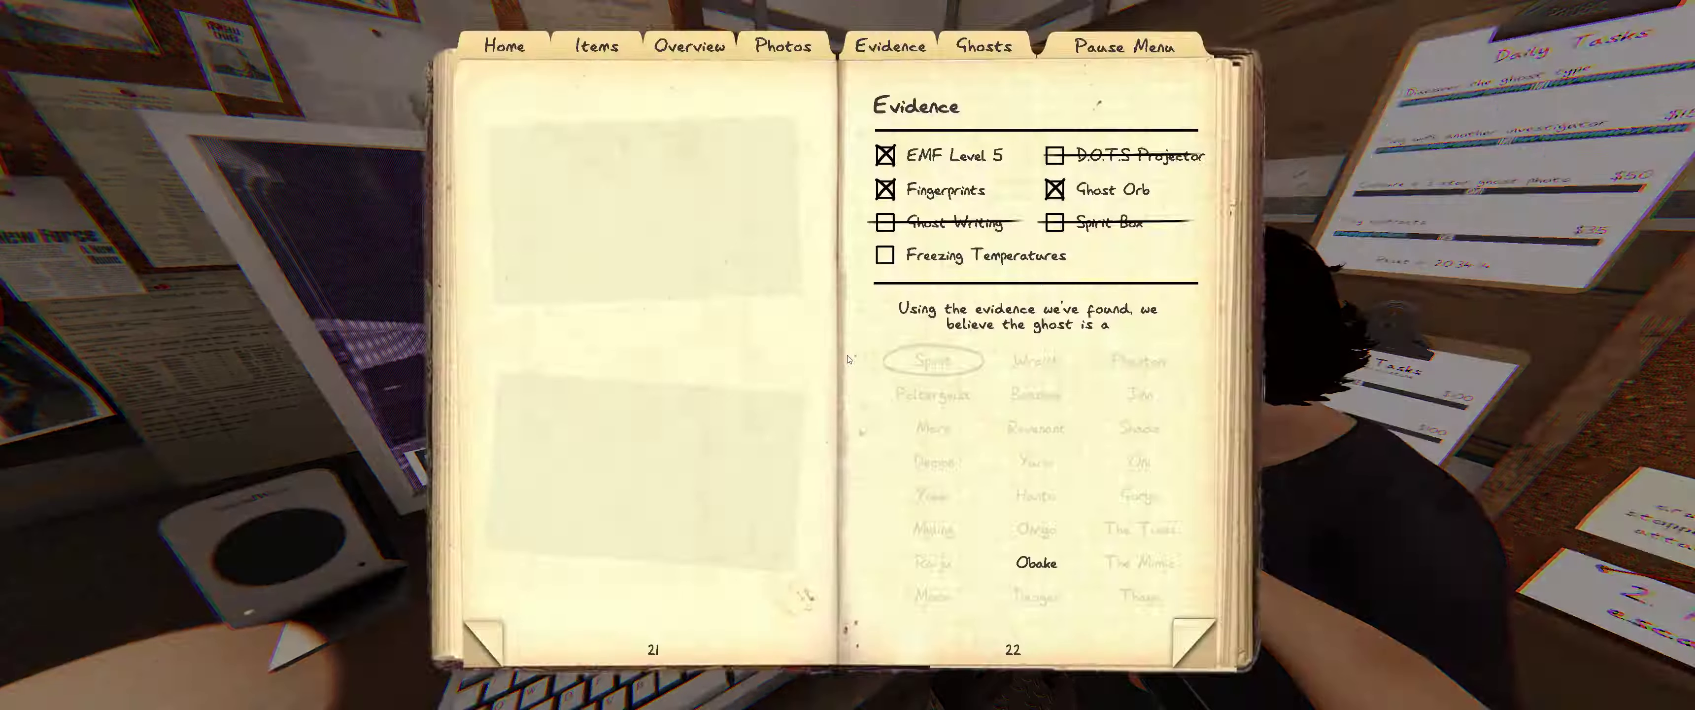
pyautogui.moveTo(938, 189)
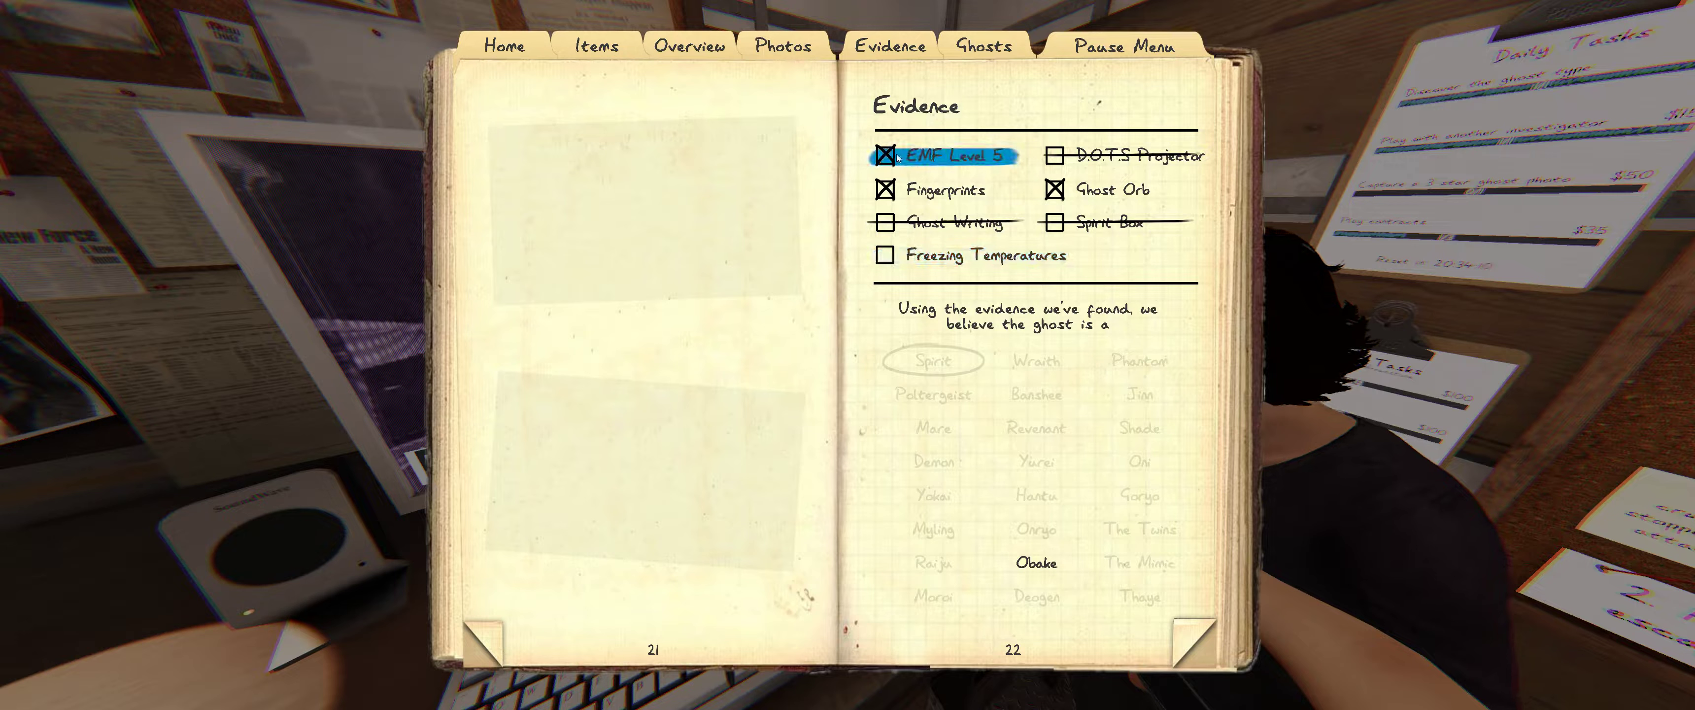
# - Untick EMF Level 5, then mark it as found evidence again
pyautogui.click(885, 154)
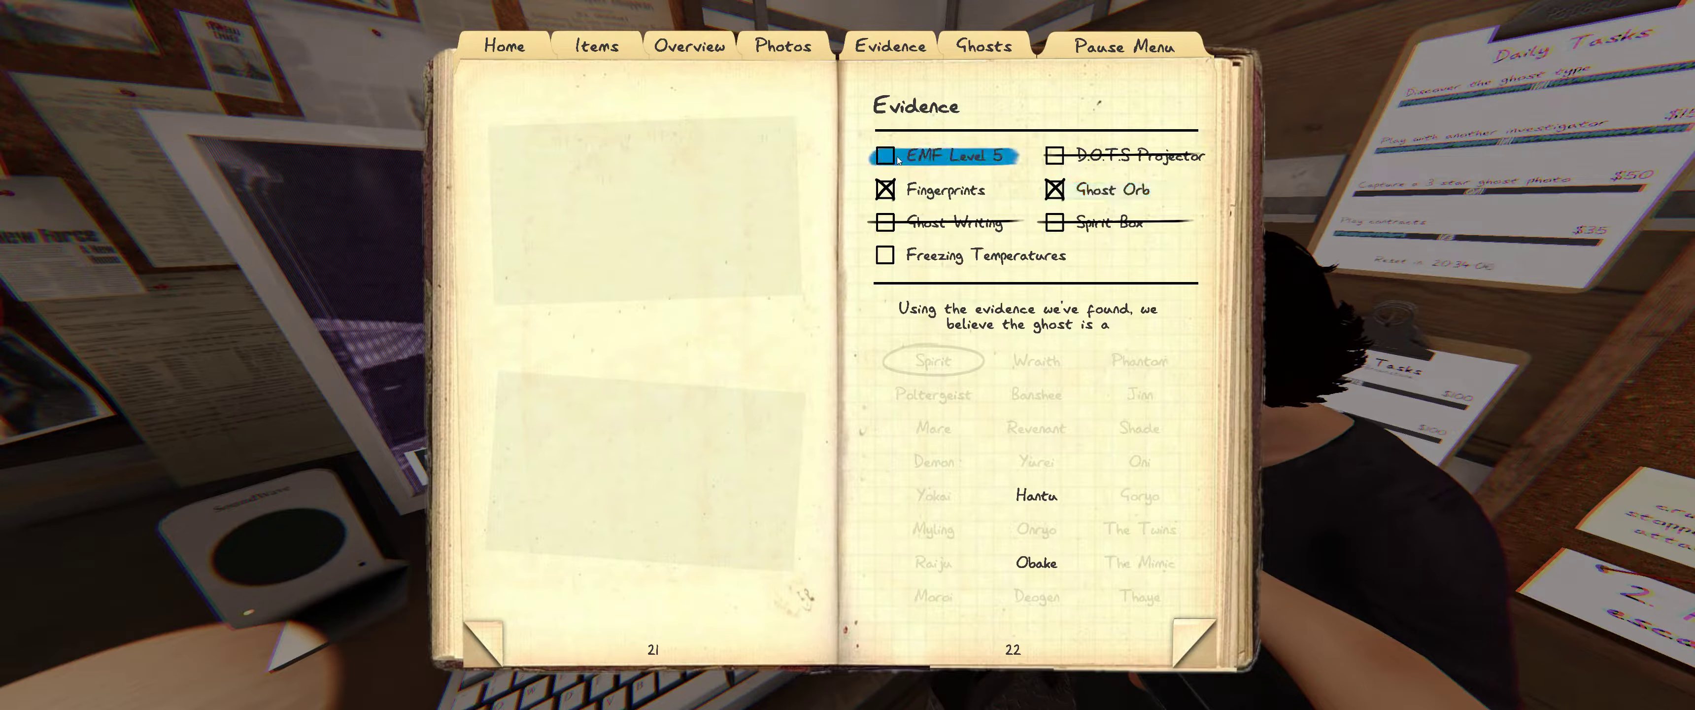
pyautogui.click(884, 154)
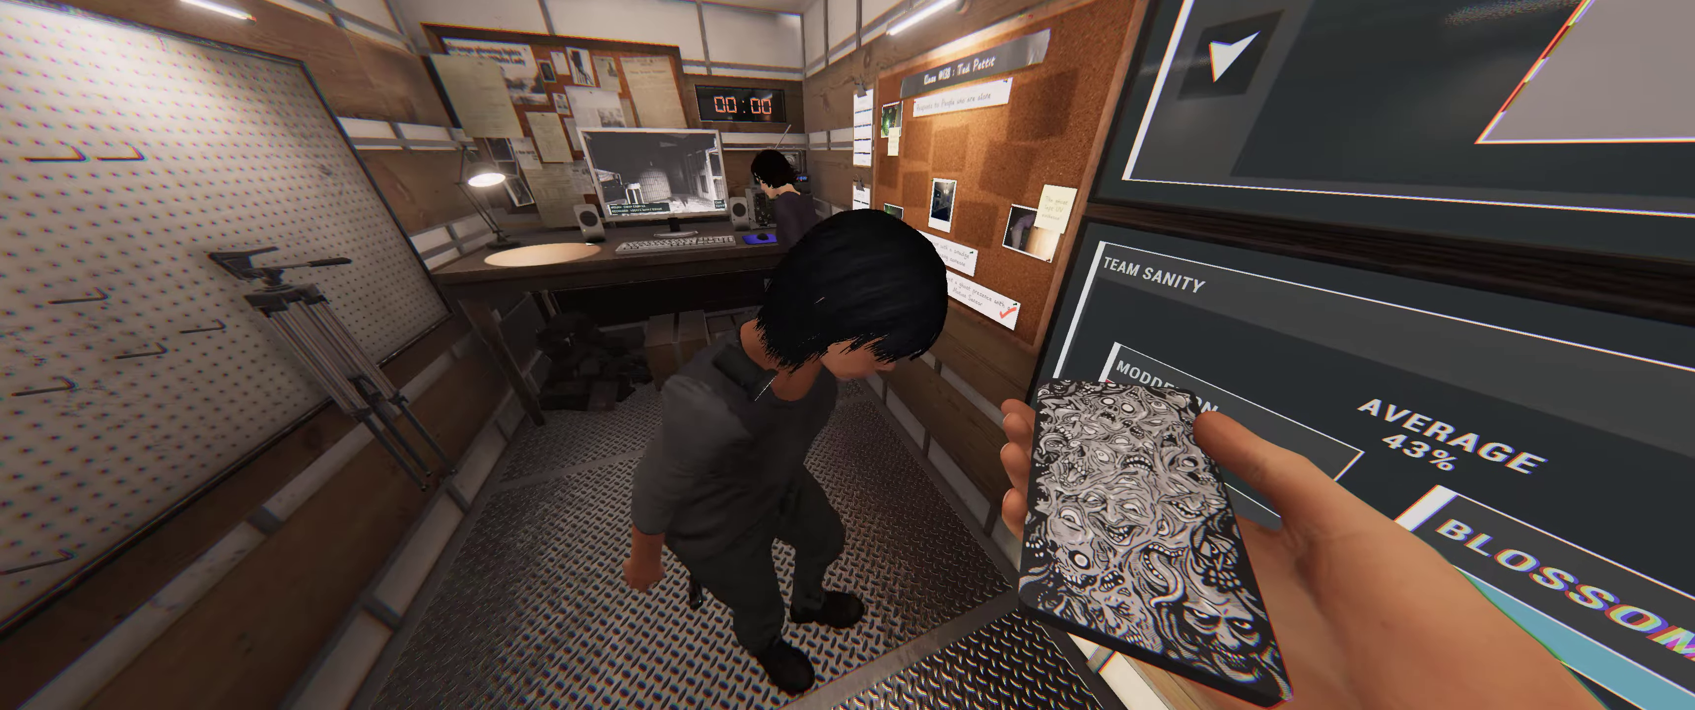
pyautogui.moveTo(848, 354)
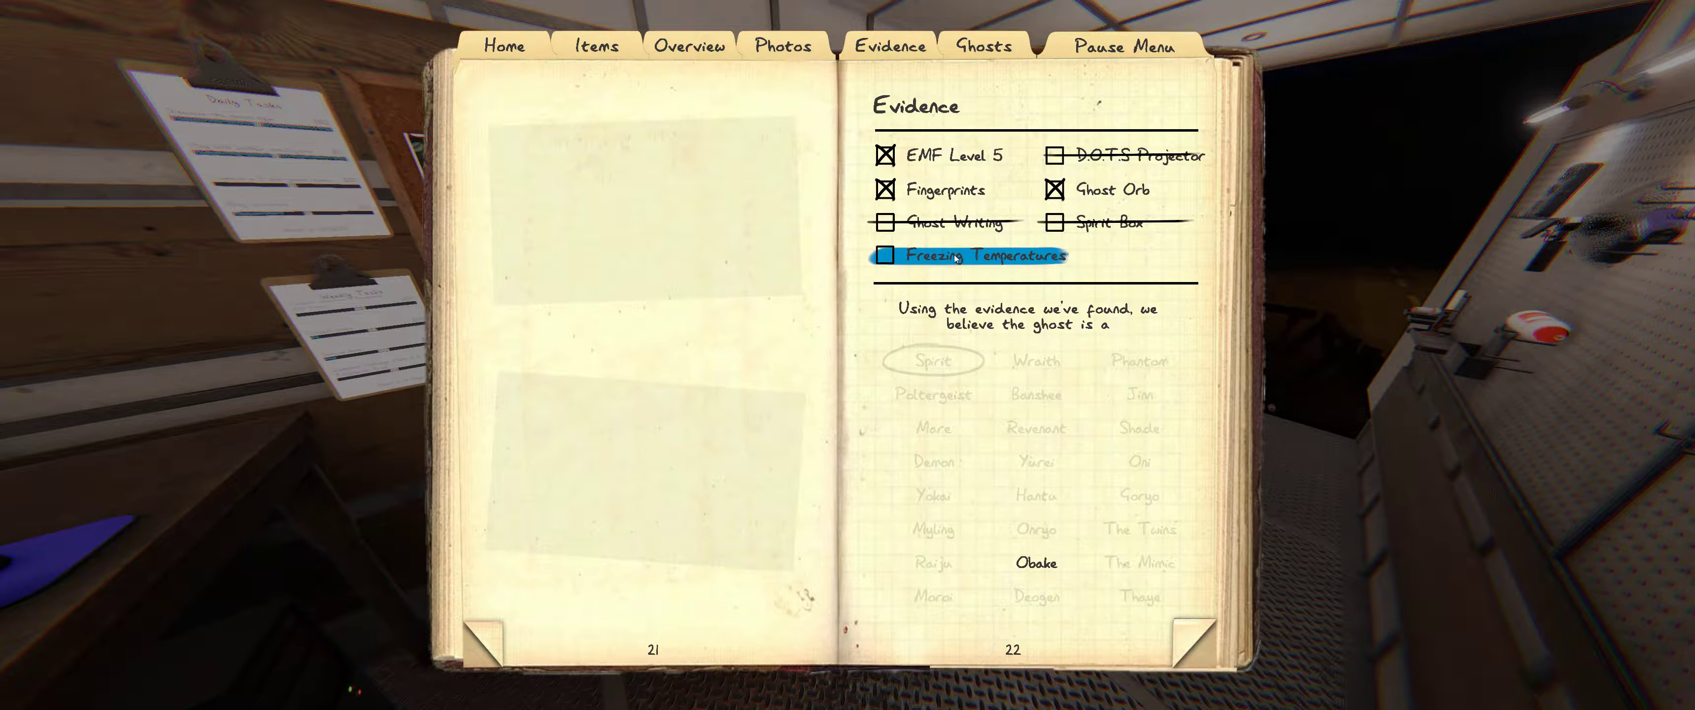
# - Cycle Freezing Temperatures back to unmarked and untick EMF Level 5, leaving Hantu and Obake possible
pyautogui.click(885, 256)
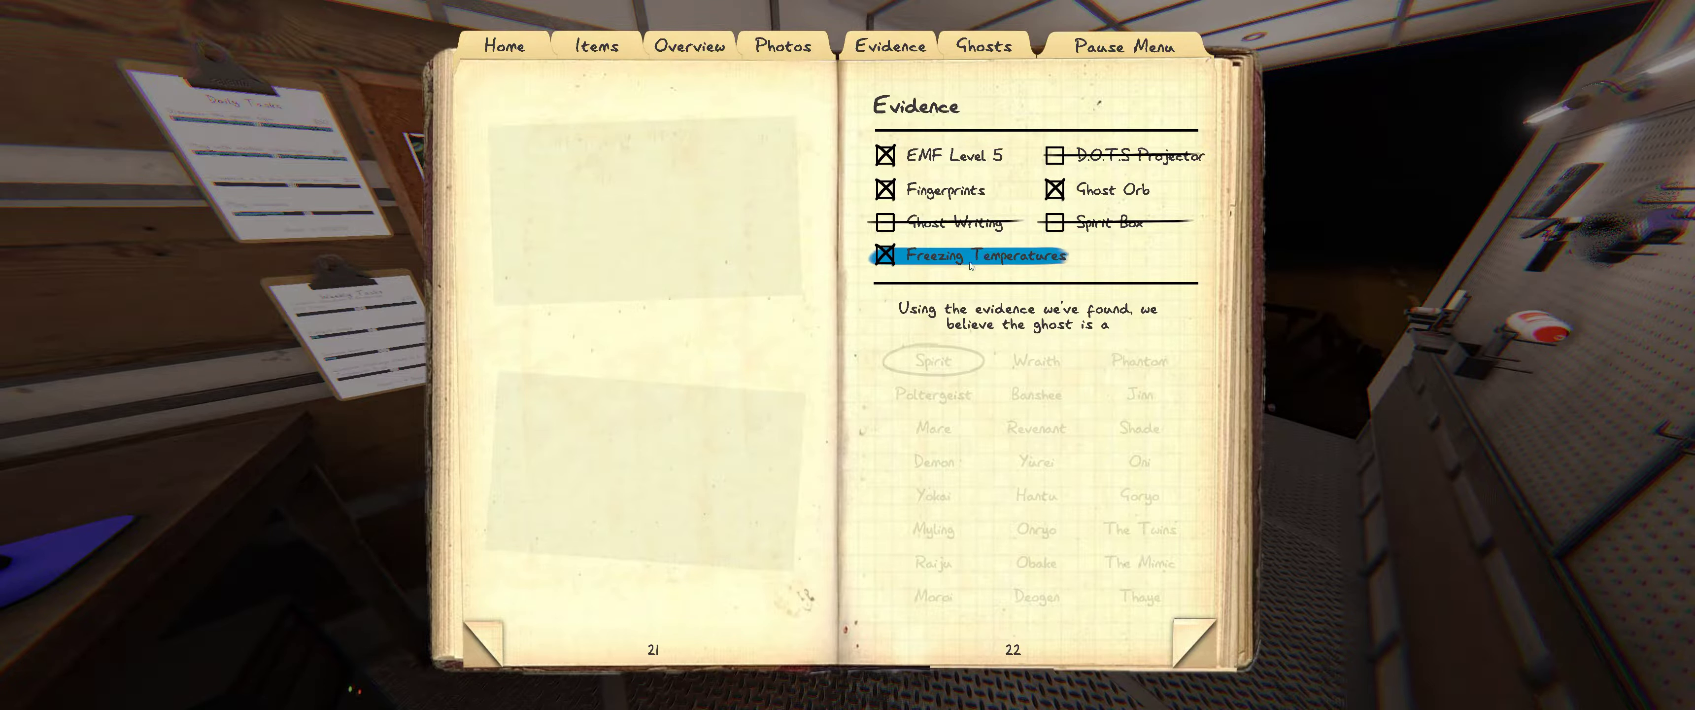
pyautogui.click(885, 256)
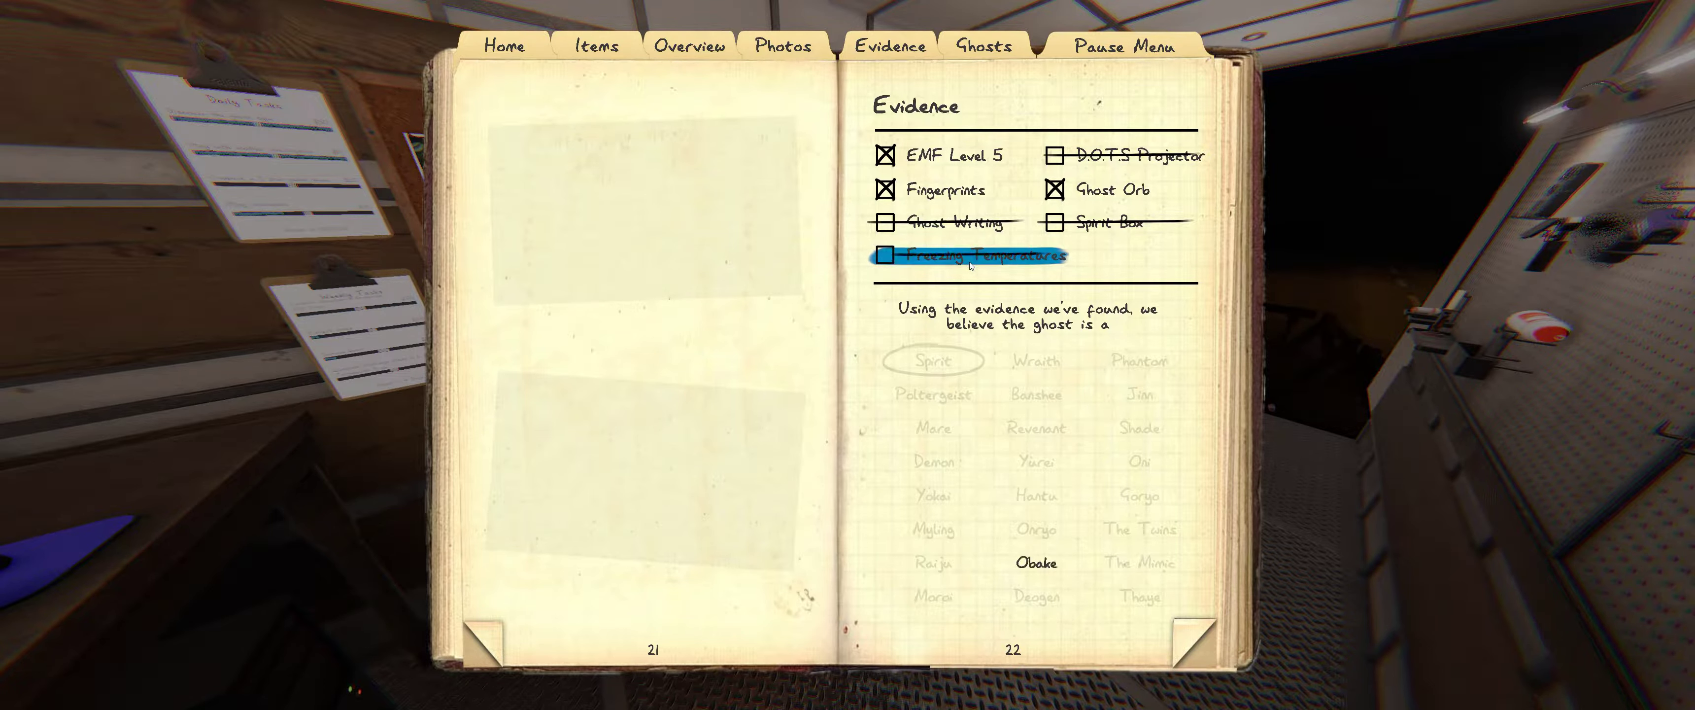
pyautogui.click(884, 256)
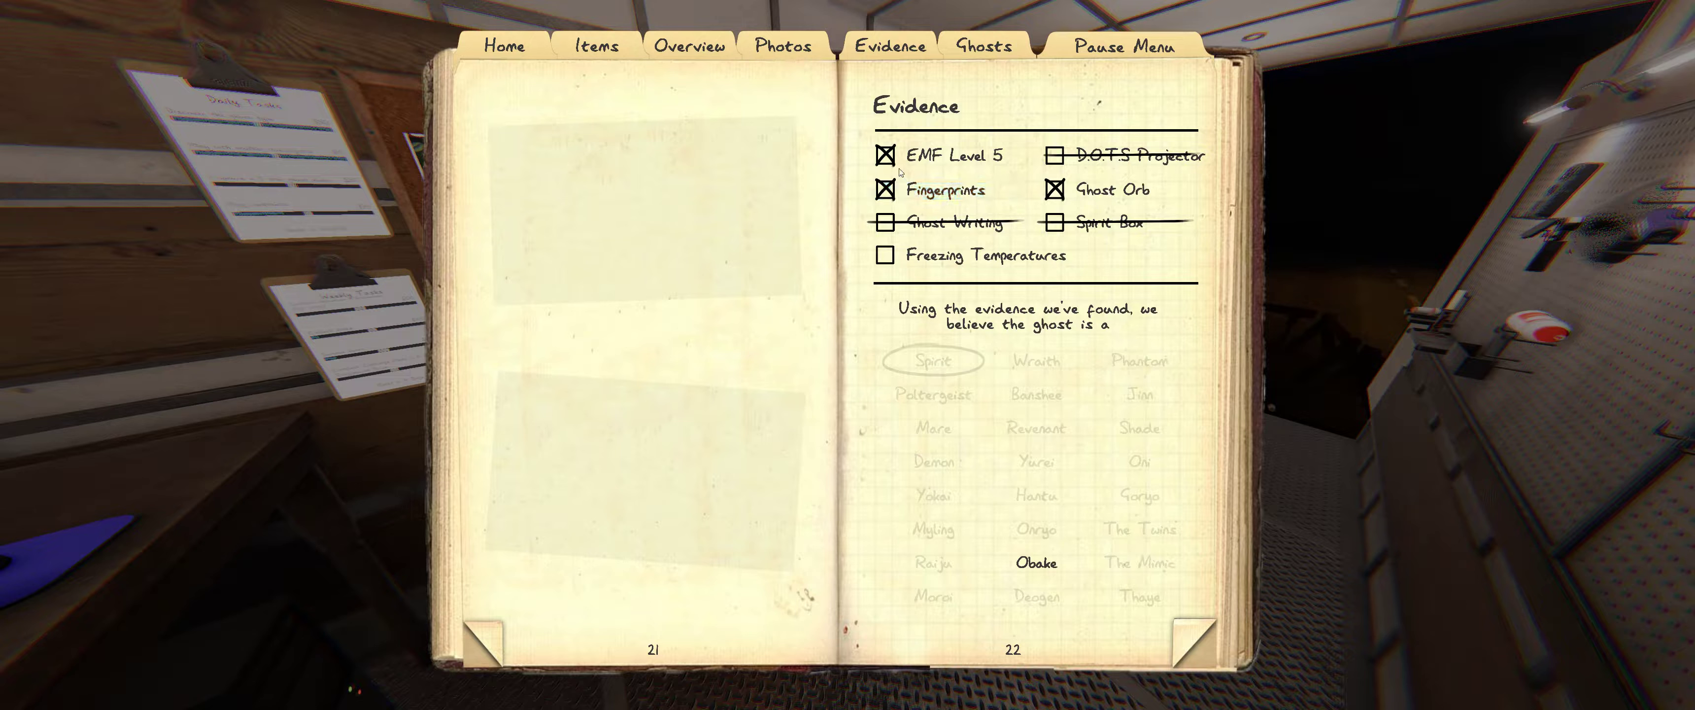
pyautogui.click(884, 155)
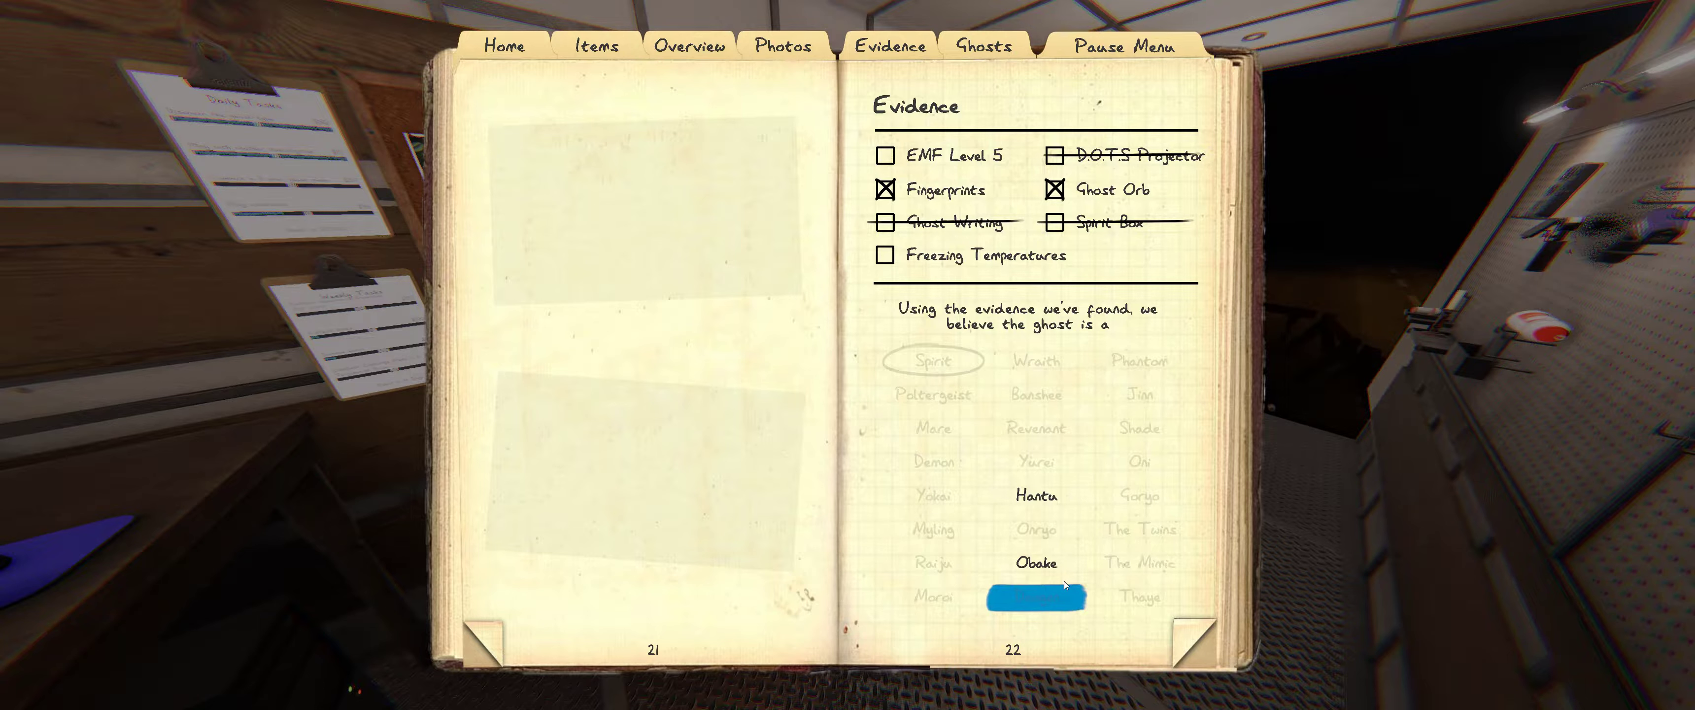
pyautogui.click(1034, 562)
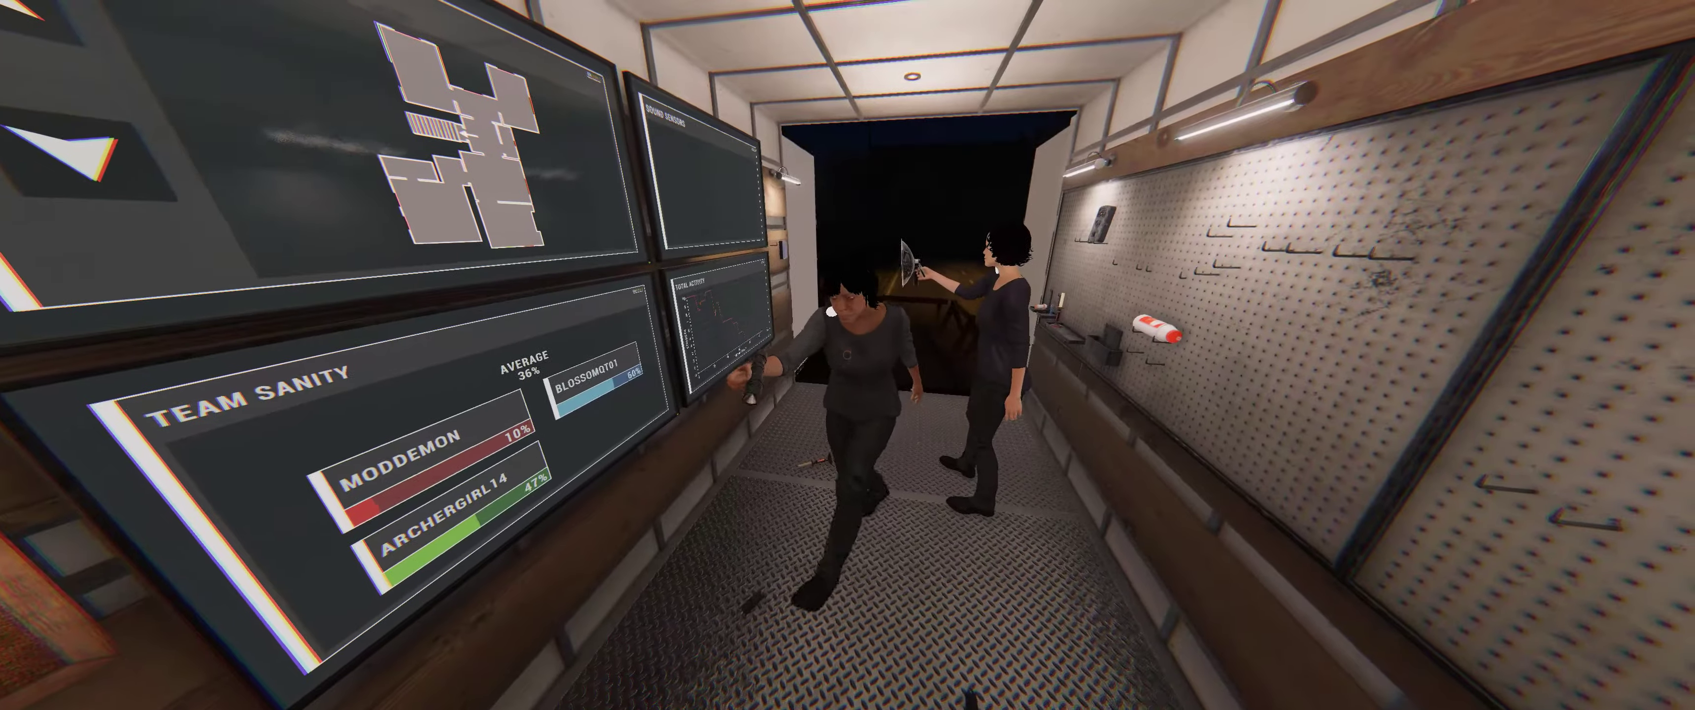
pyautogui.moveTo(848, 354)
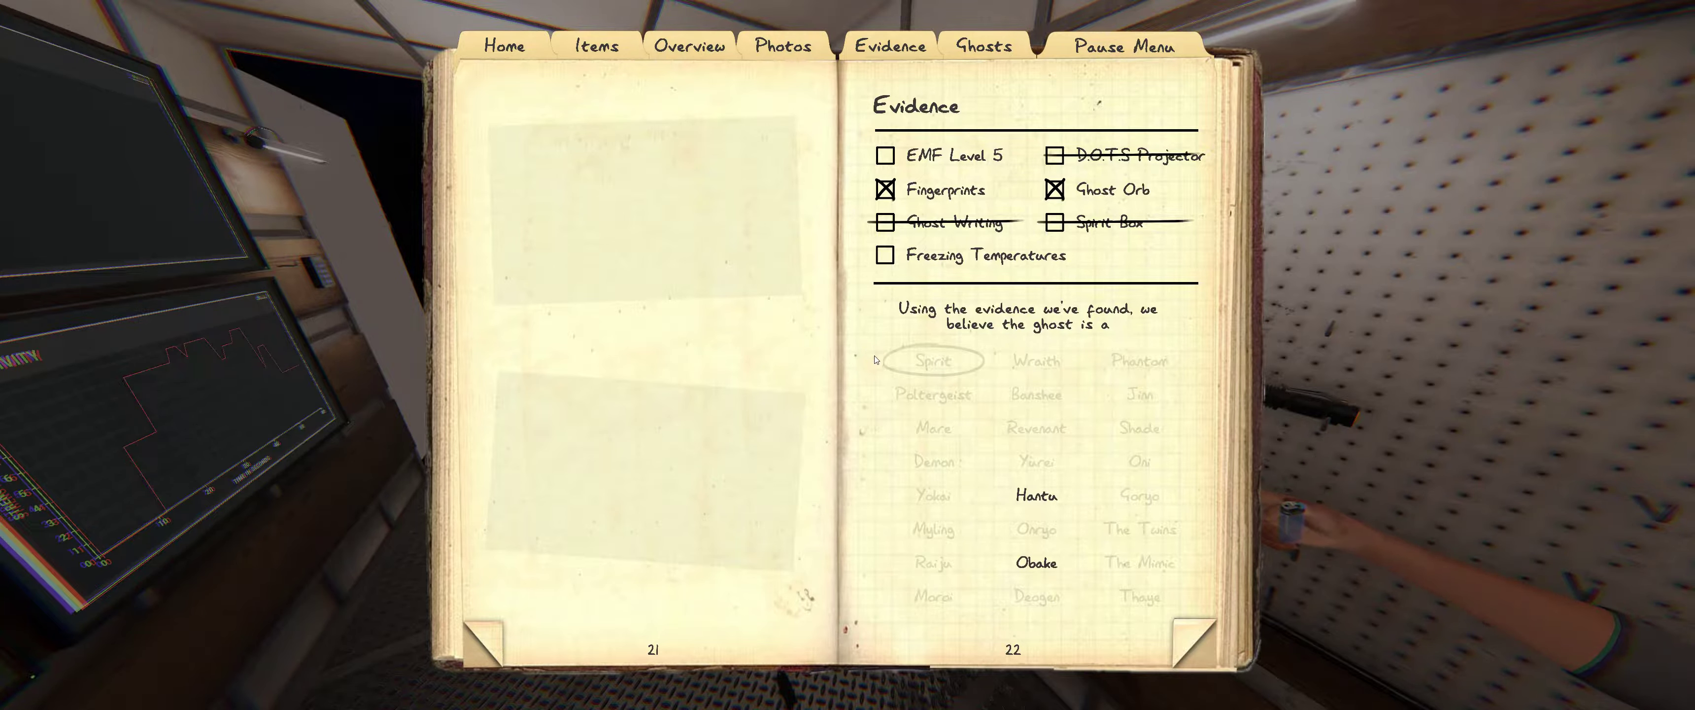
# - Mark EMF Level 5 as found evidence so Obake can be circled
pyautogui.click(885, 155)
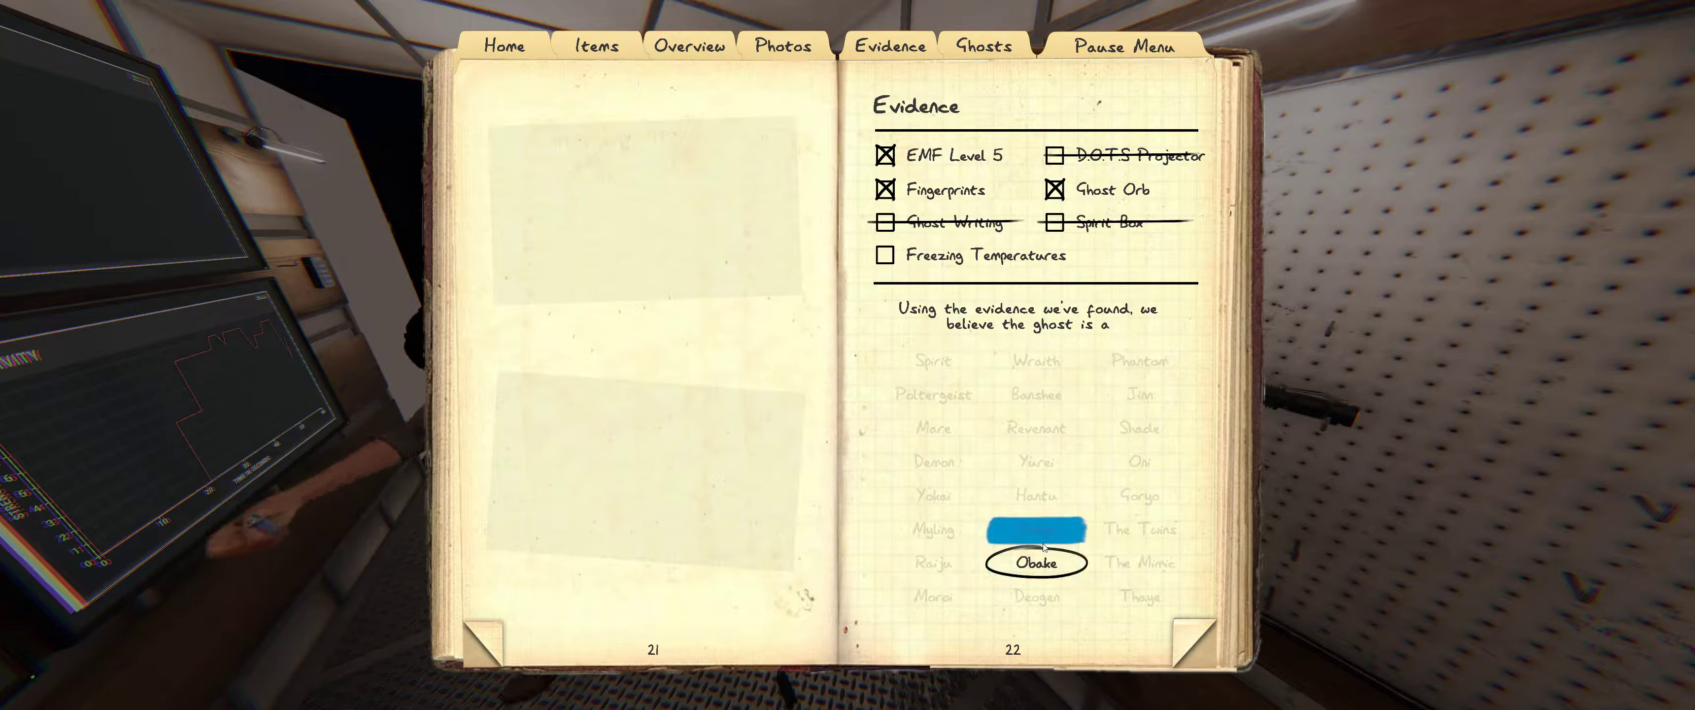
pyautogui.click(1035, 563)
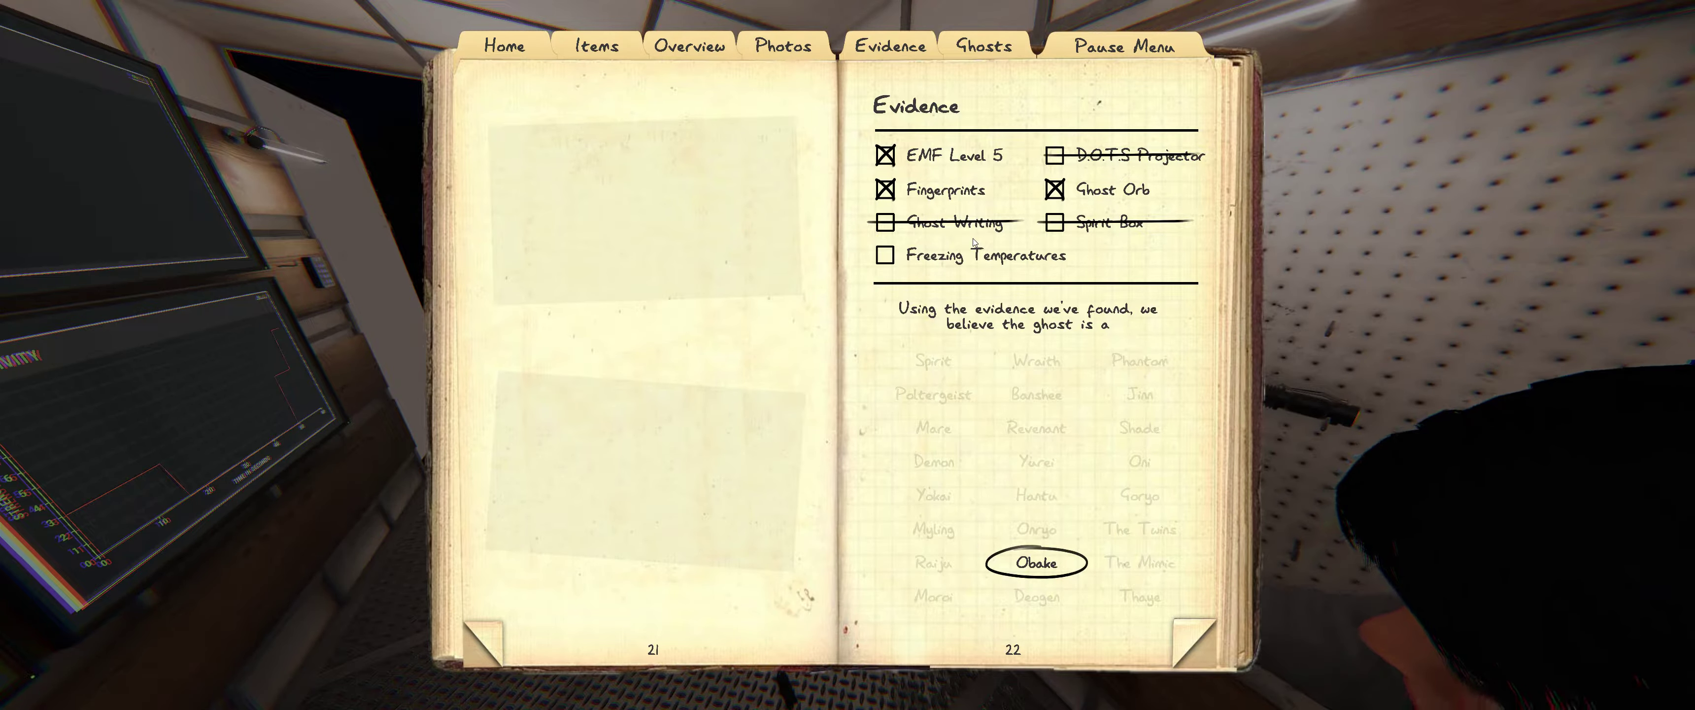
pyautogui.moveTo(1076, 251)
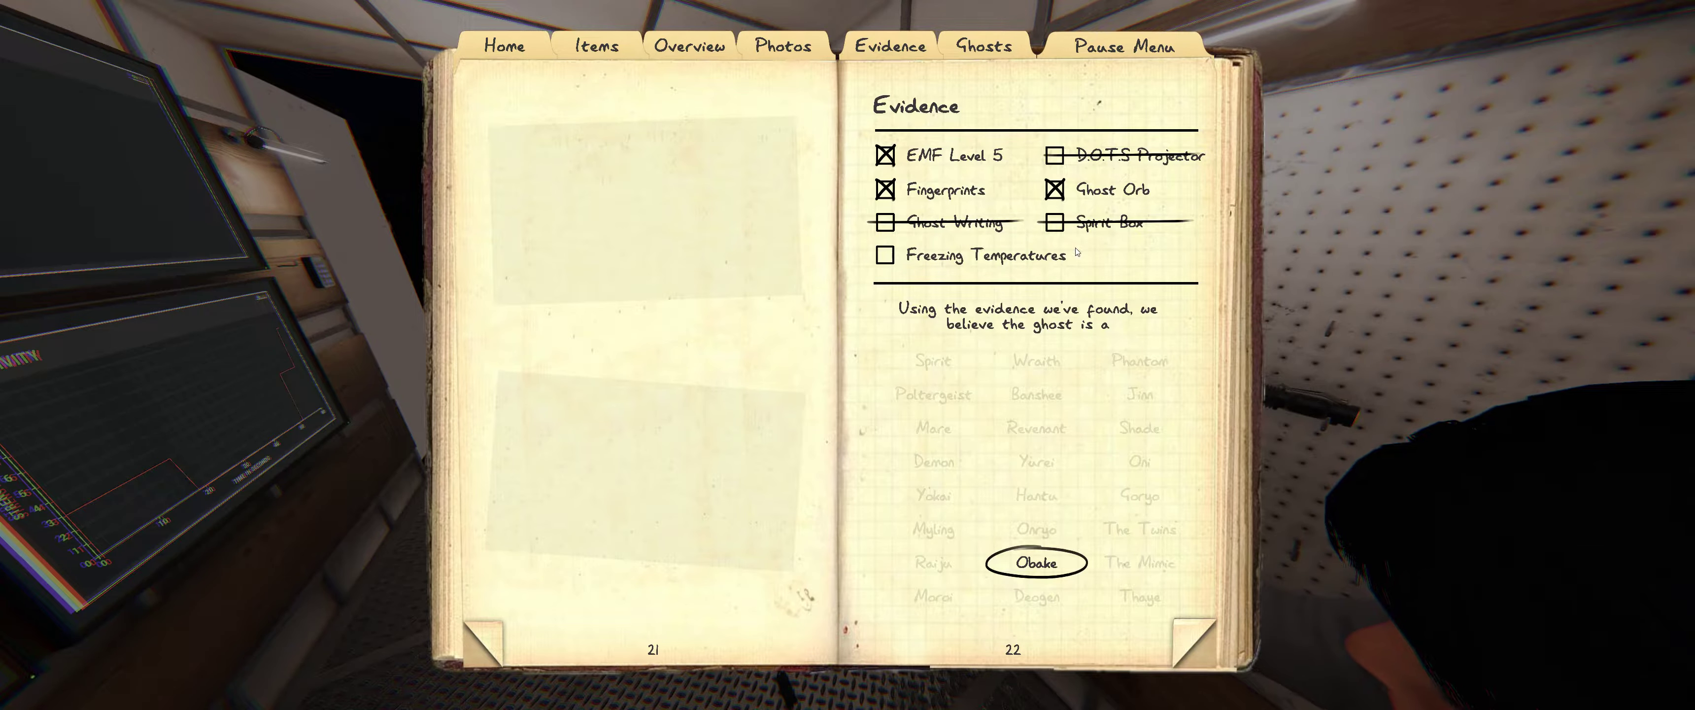
pyautogui.moveTo(640, 450)
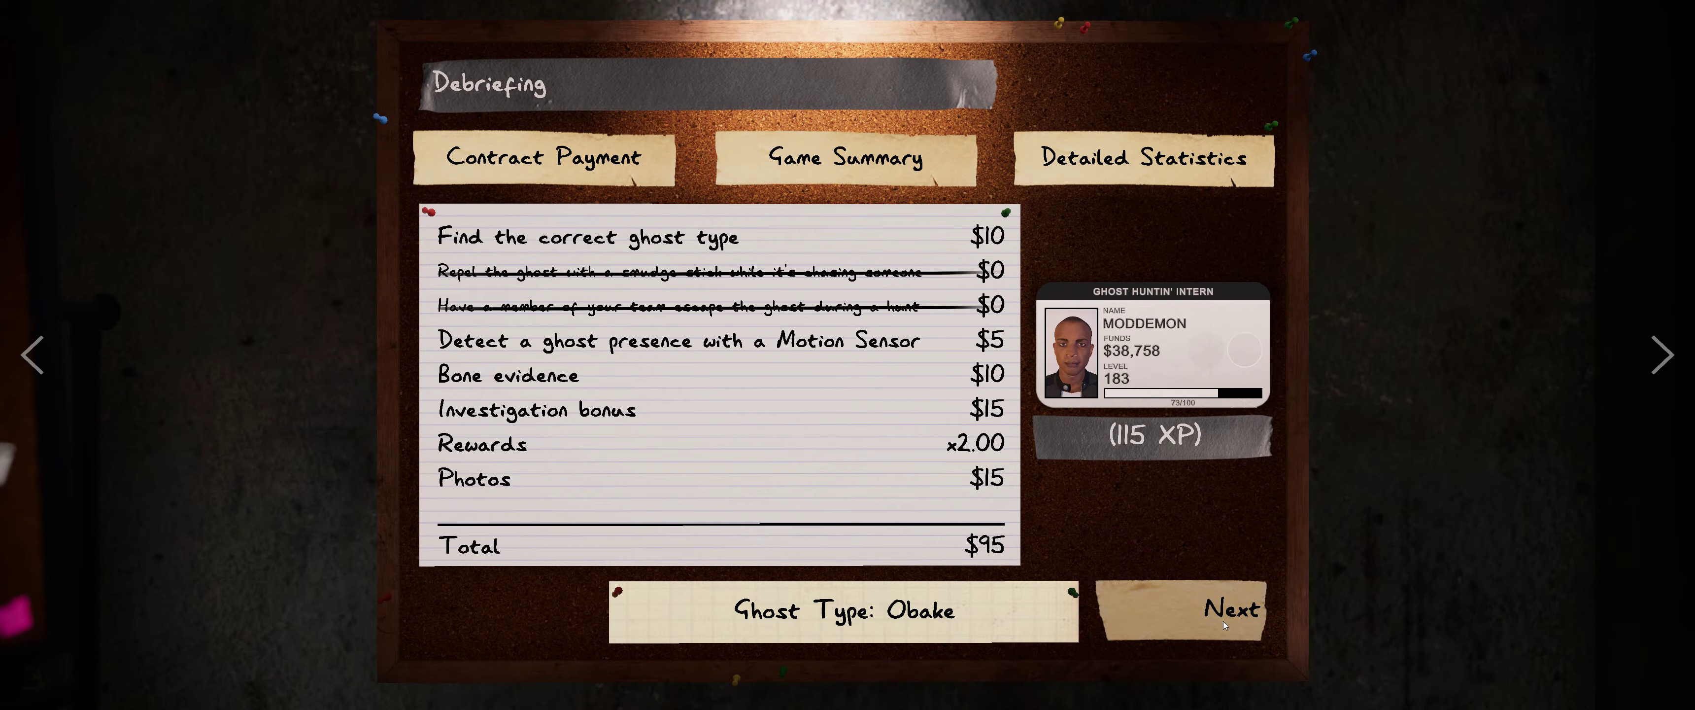
# - Continue from the Obake debriefing ($95 payout) to the multiplayer lobby
pyautogui.click(1229, 608)
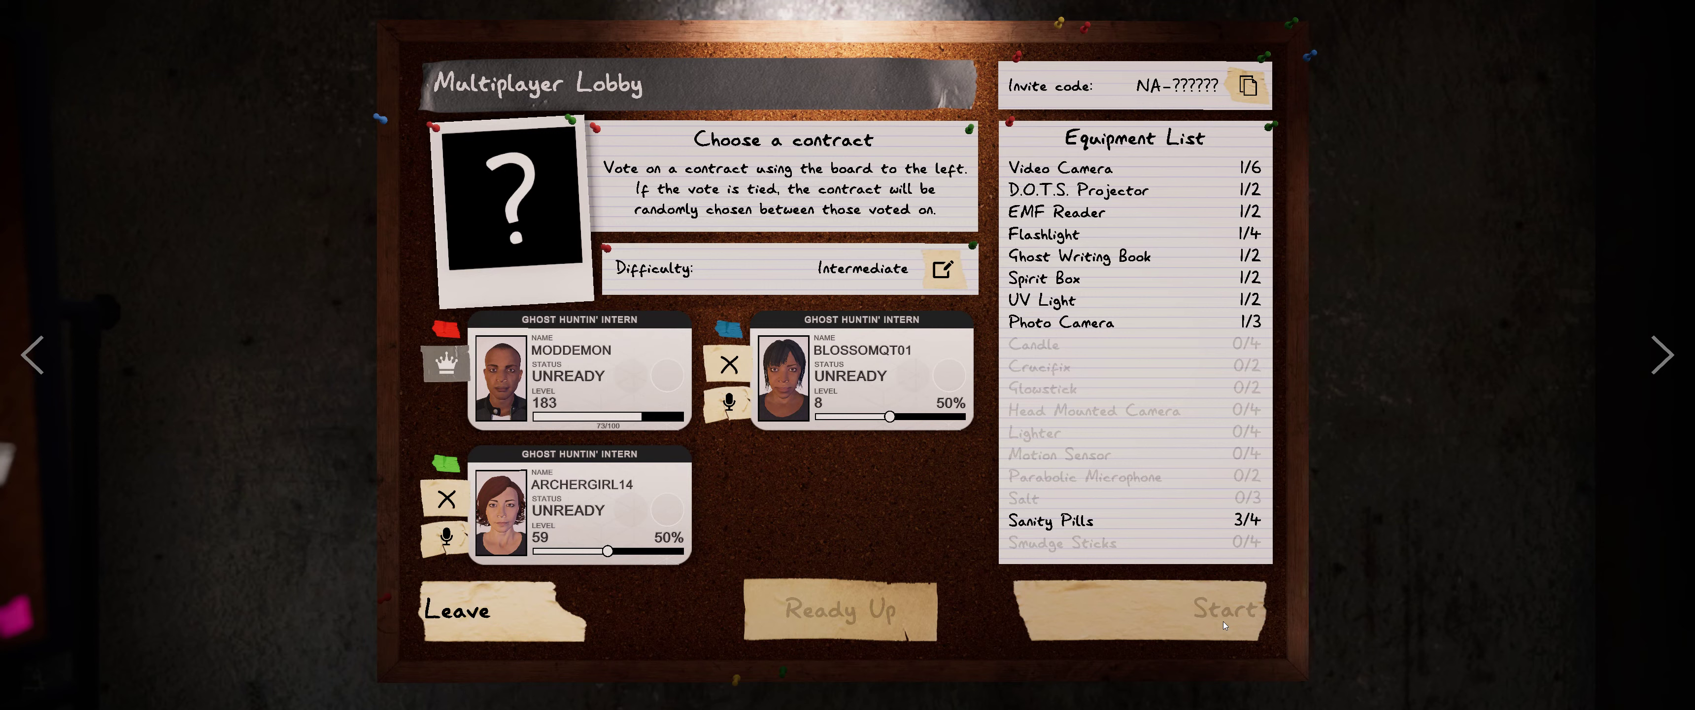